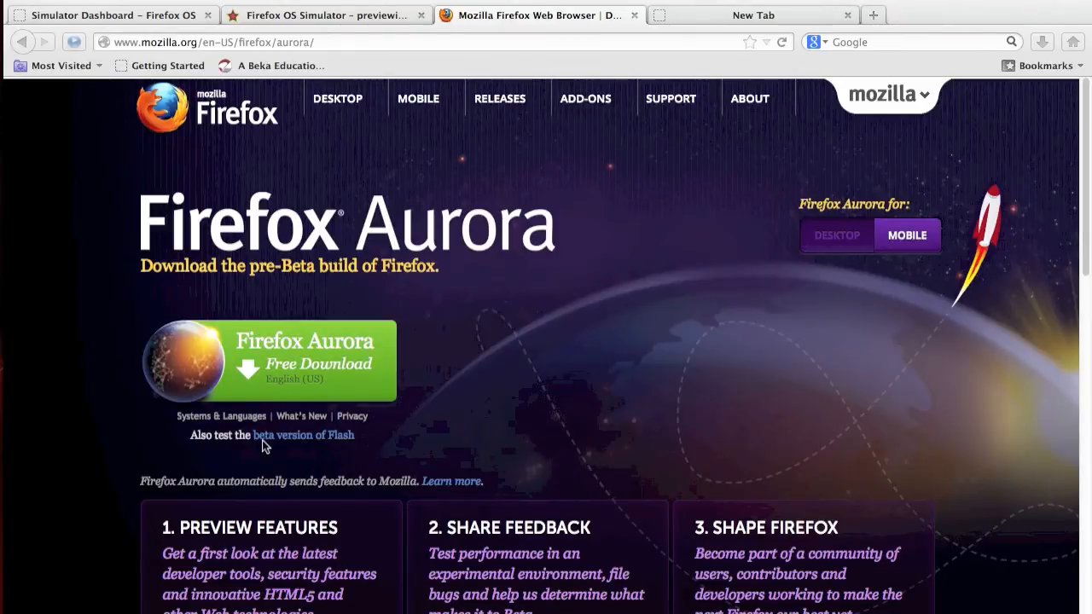
mouse_move(305, 427)
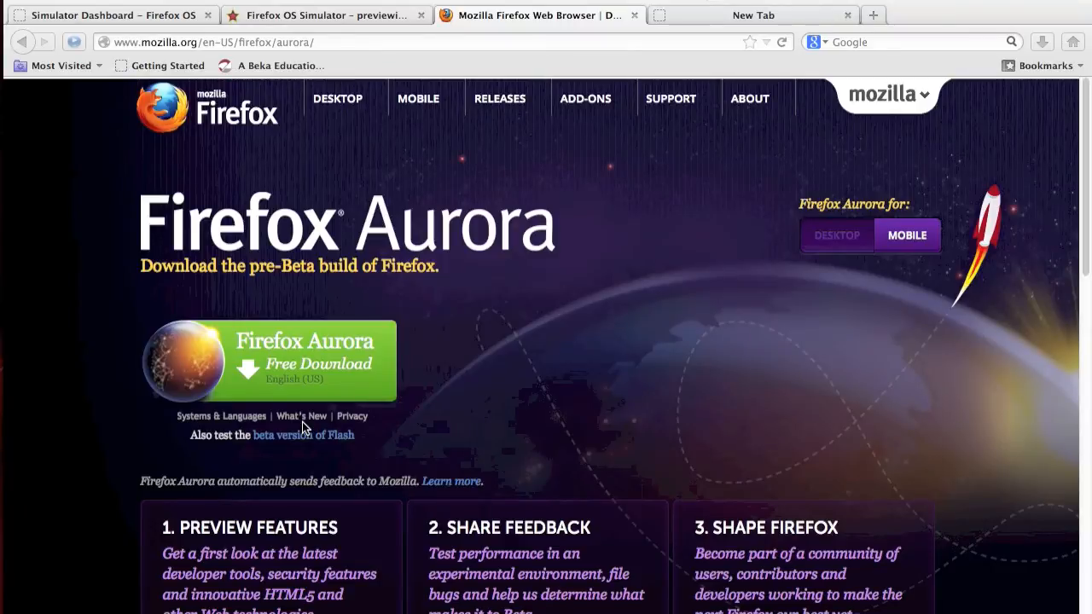
mouse_move(488, 391)
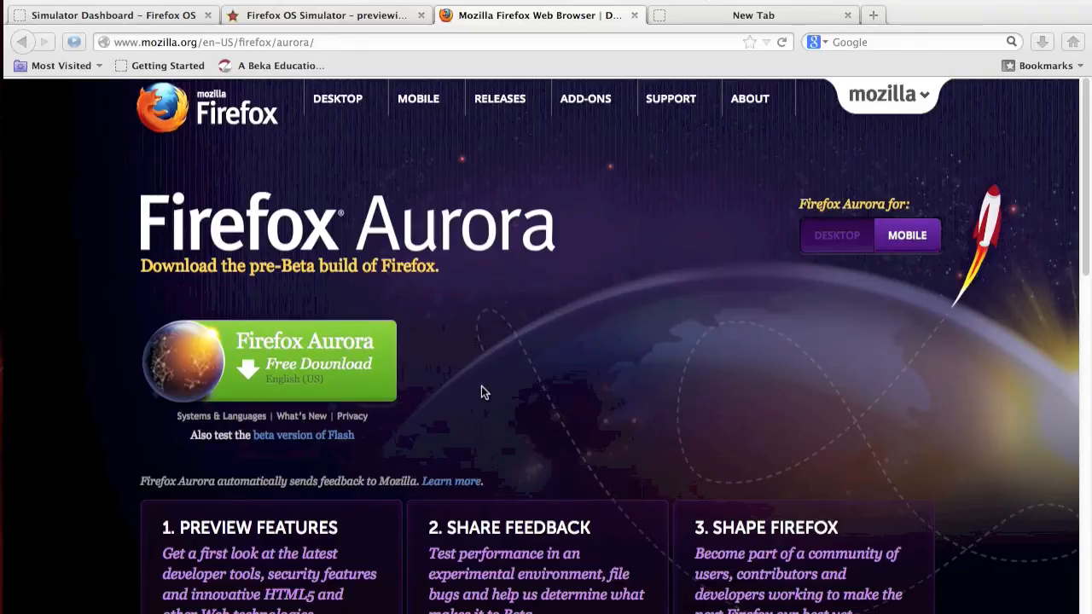
mouse_move(691, 41)
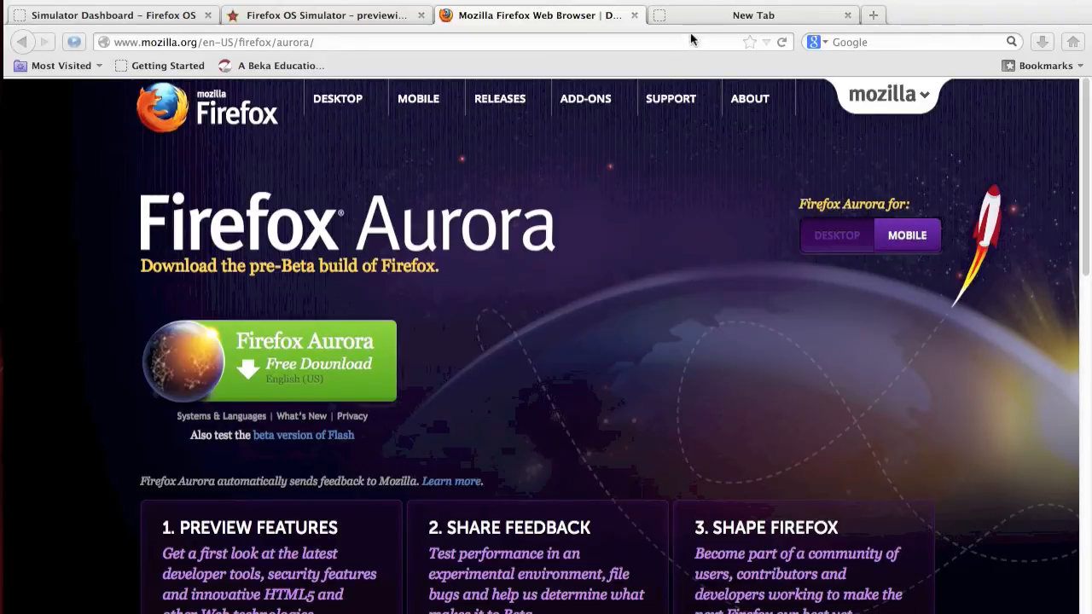
- Search addons.mozilla.org for 'firefox os' and choose the Firefox OS Simulator add-on
click(753, 14)
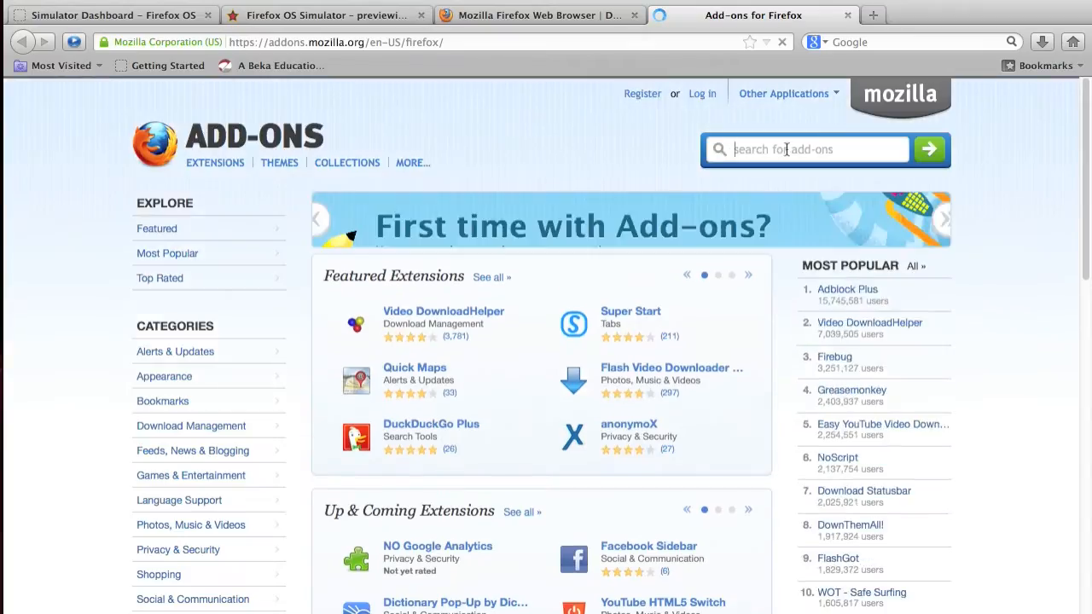
text(firefox os)
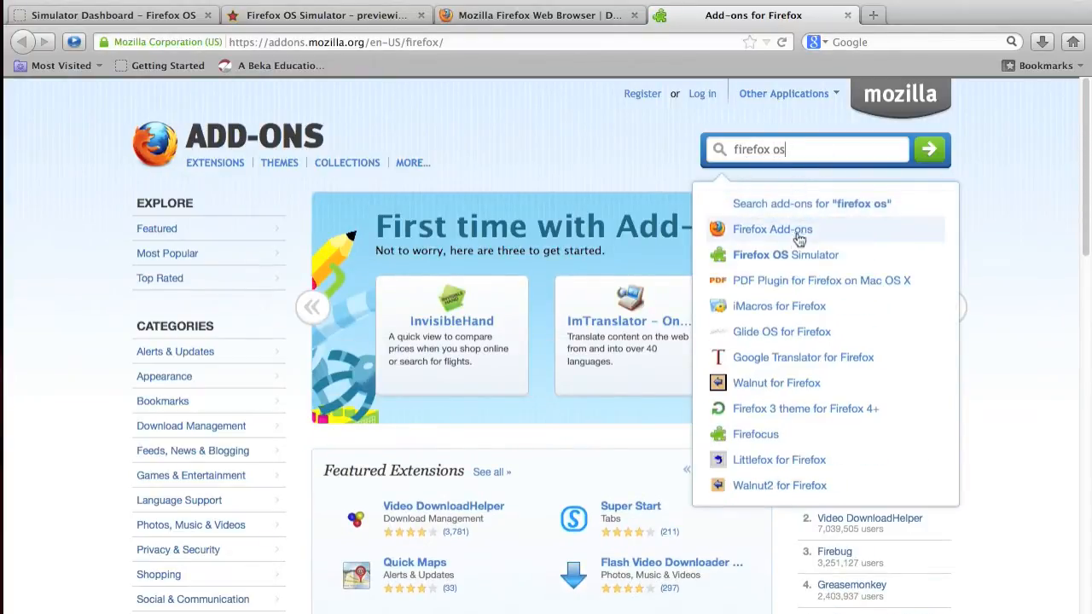
click(785, 254)
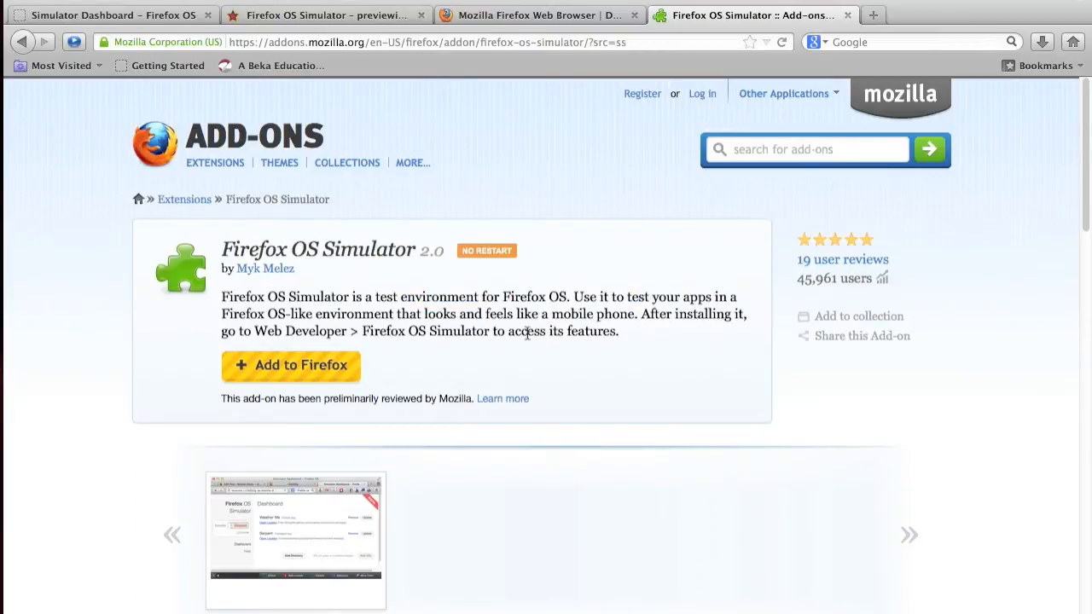
mouse_move(499, 268)
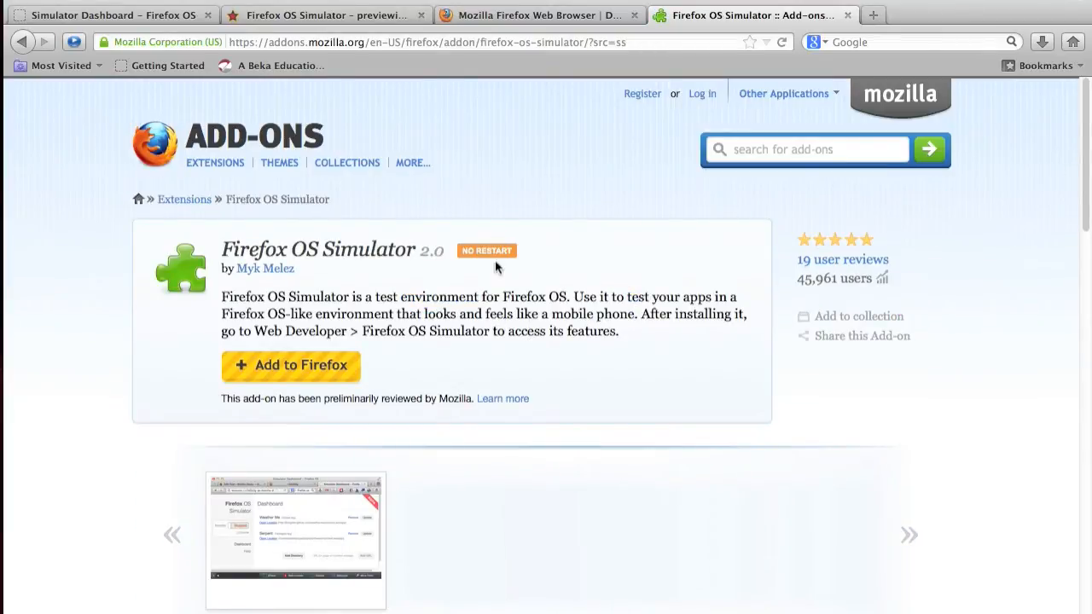
mouse_move(501, 283)
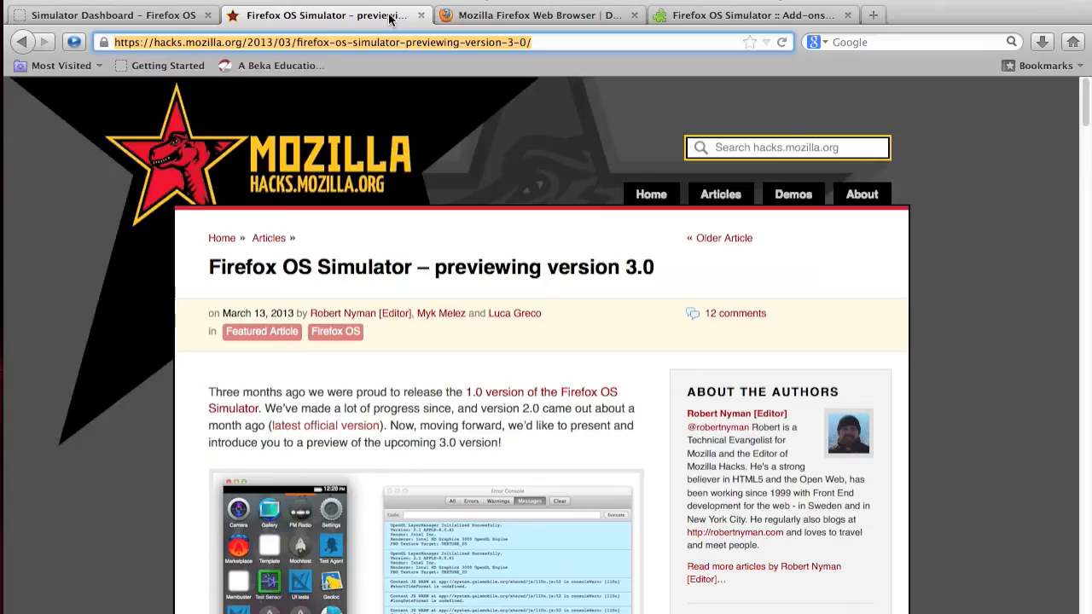
mouse_move(212, 54)
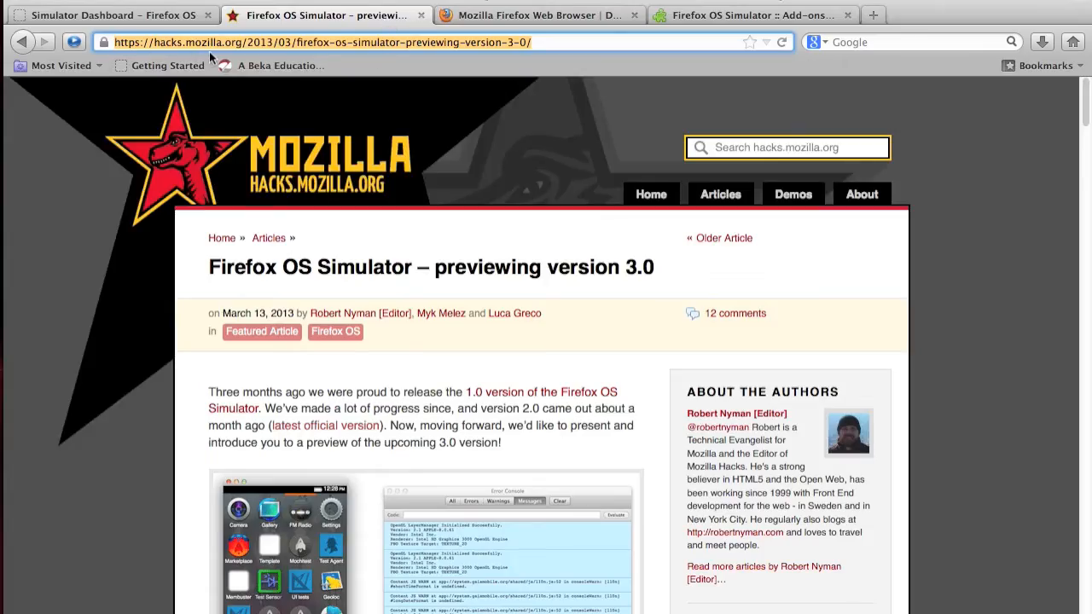
- Scroll the Hacks article down to the 'Downloading the preview' section with its platform links
scroll(down, 3)
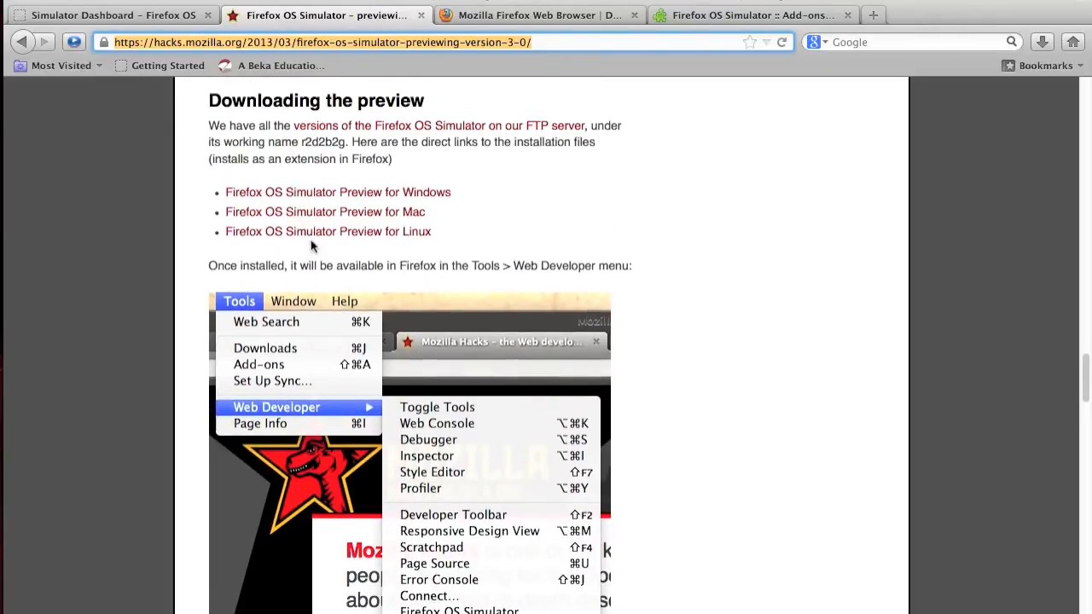
mouse_move(413, 246)
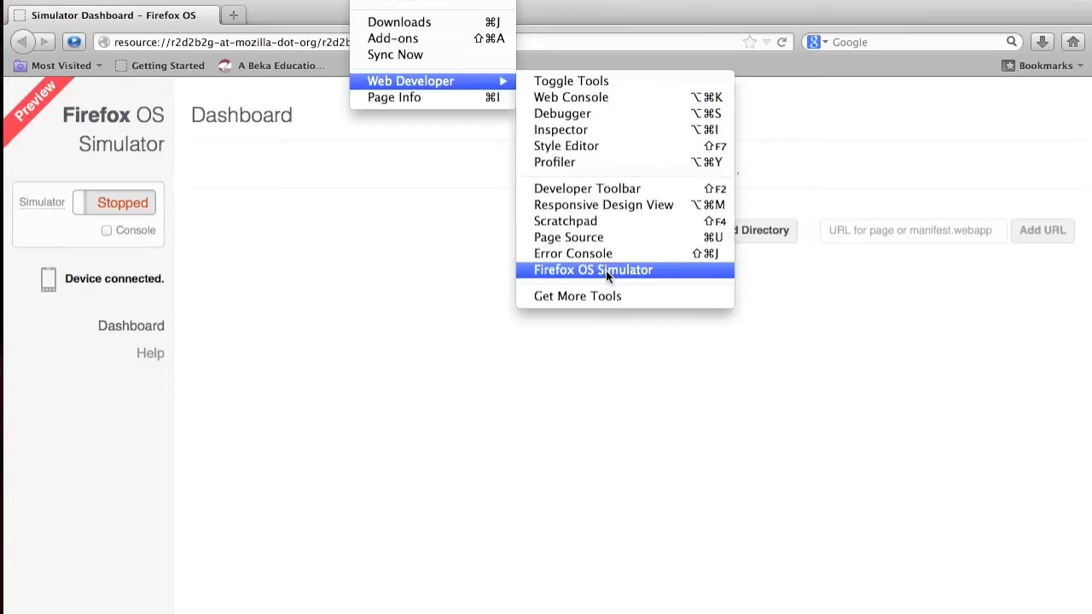
- Launch the Simulator Dashboard from Tools > Web Developer > Firefox OS Simulator
click(592, 269)
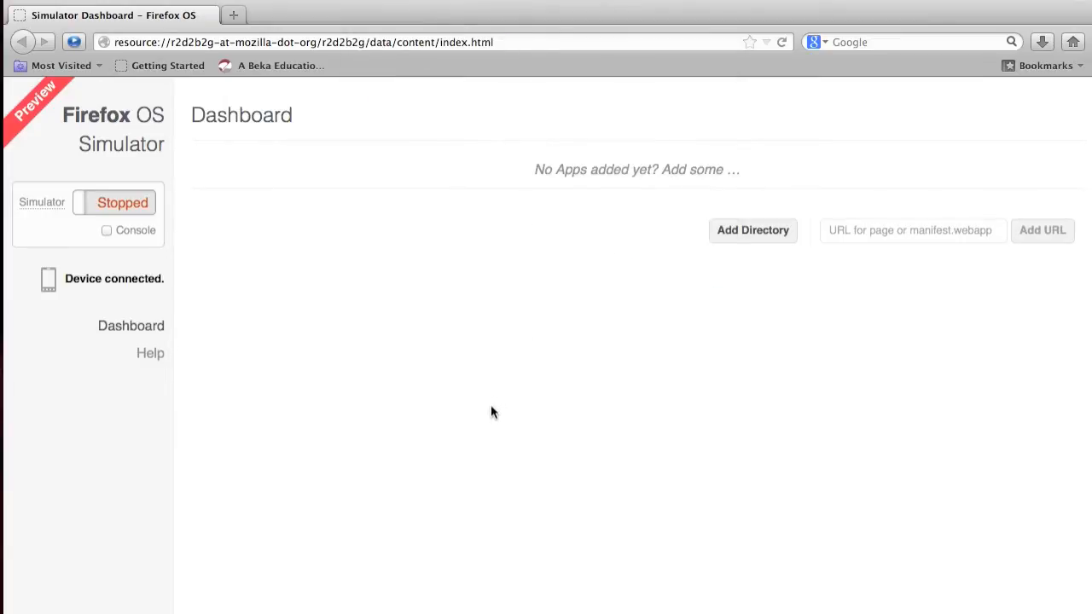
mouse_move(116, 315)
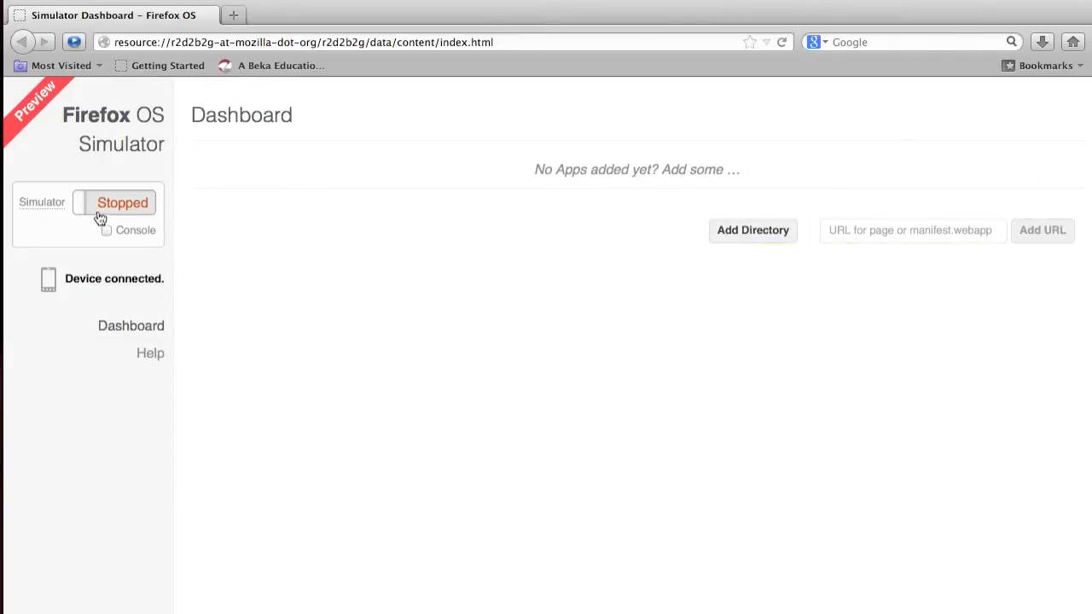
- Toggle the simulator from Stopped to running and swipe up to unlock the phone
click(122, 201)
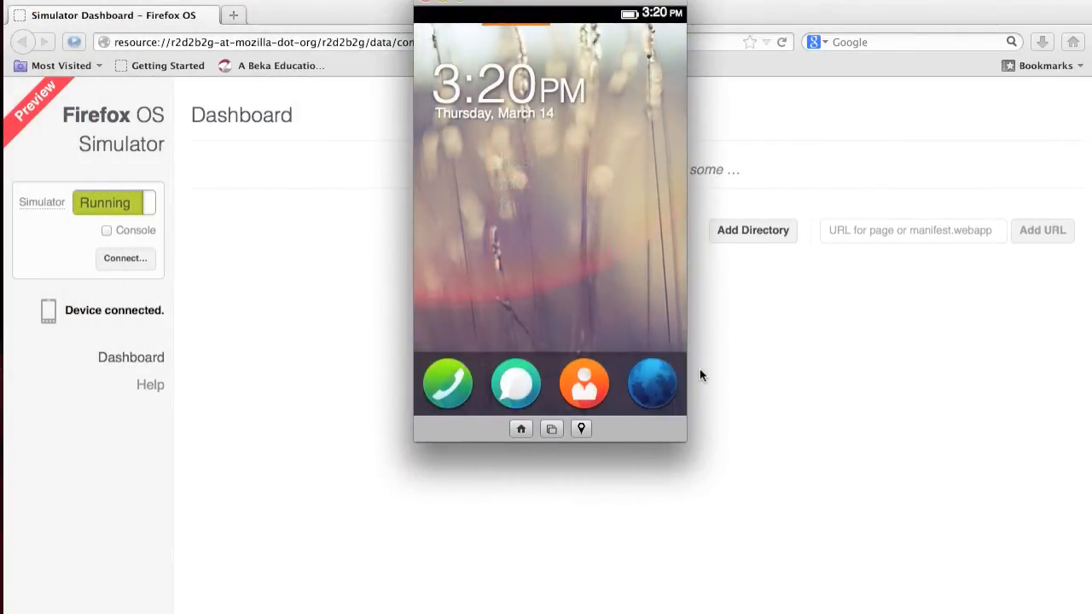
mouse_move(754, 508)
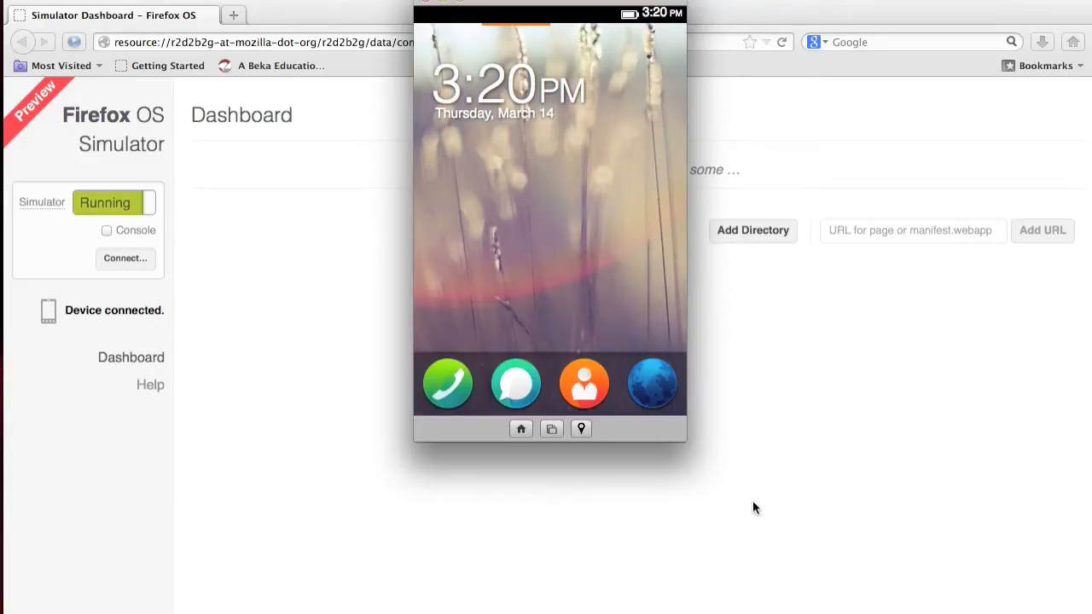
drag(632, 286, 506, 286)
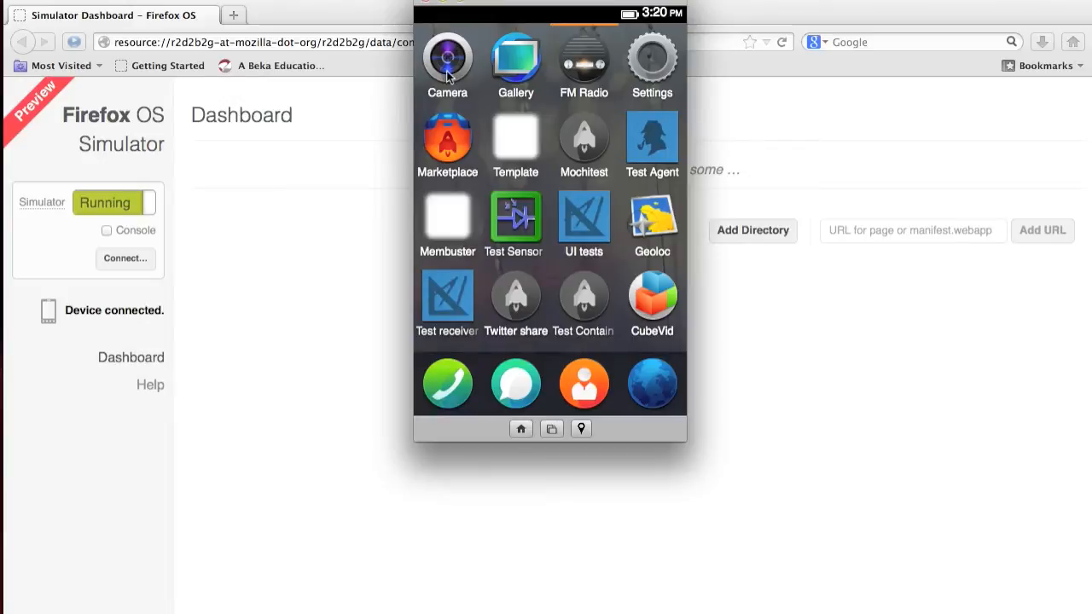
mouse_move(594, 82)
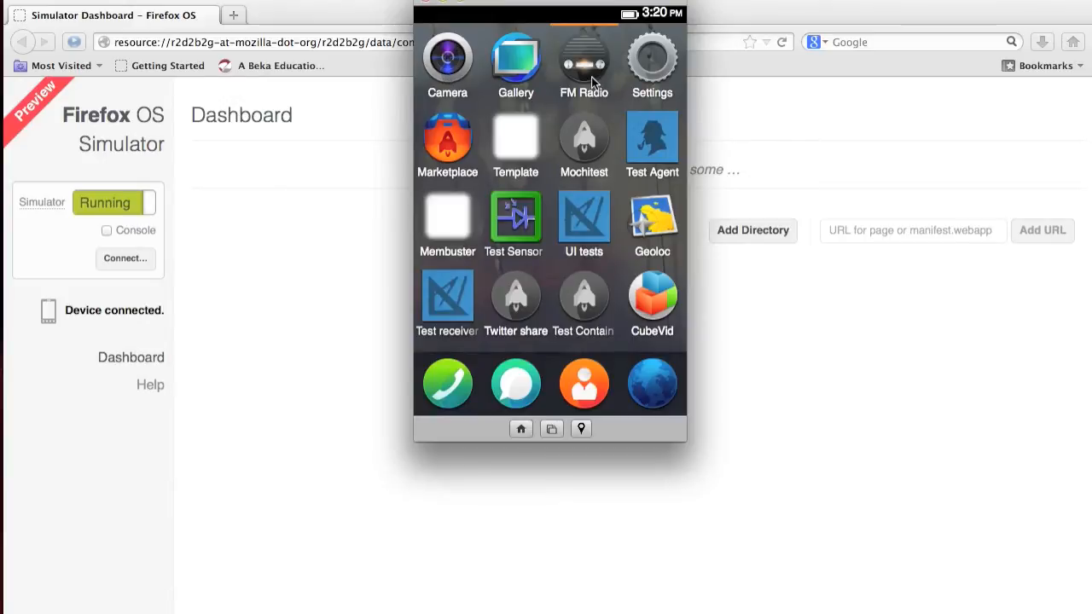
mouse_move(461, 103)
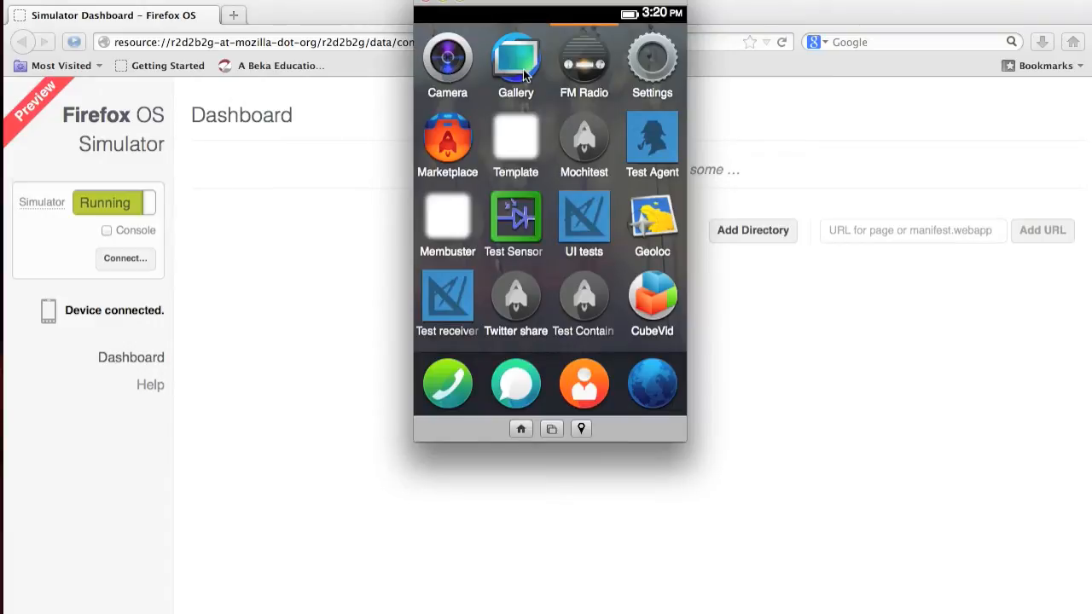
mouse_move(521, 77)
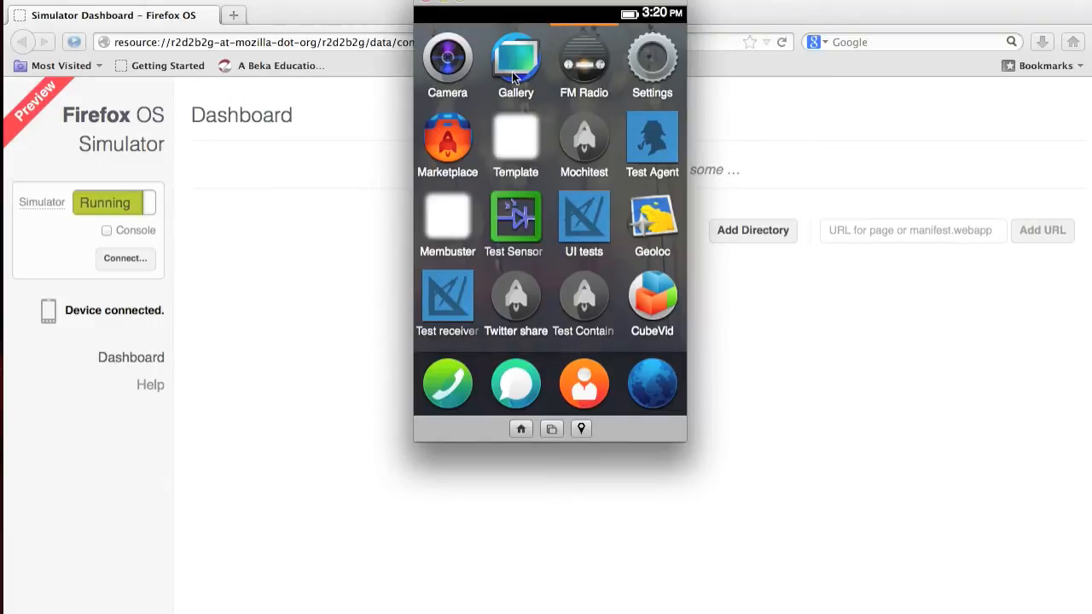
click(652, 59)
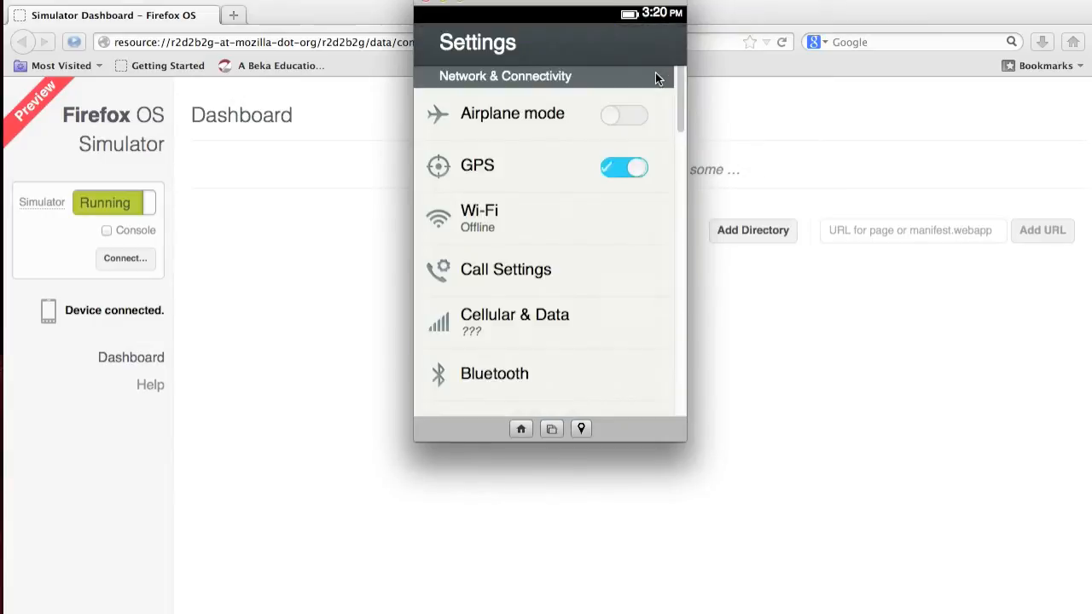
scroll(down, 3)
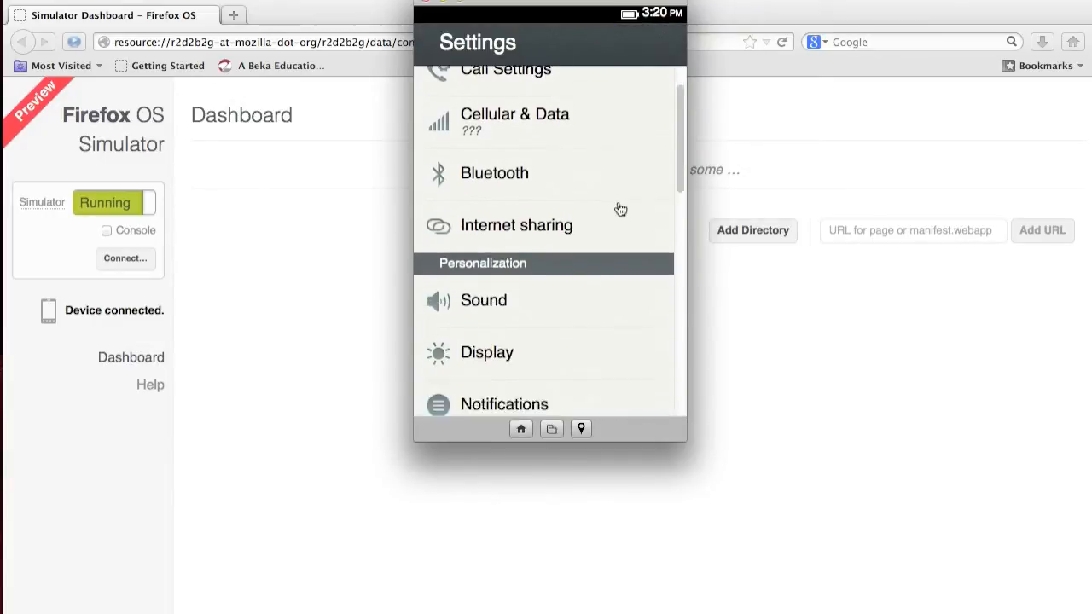
scroll(down, 3)
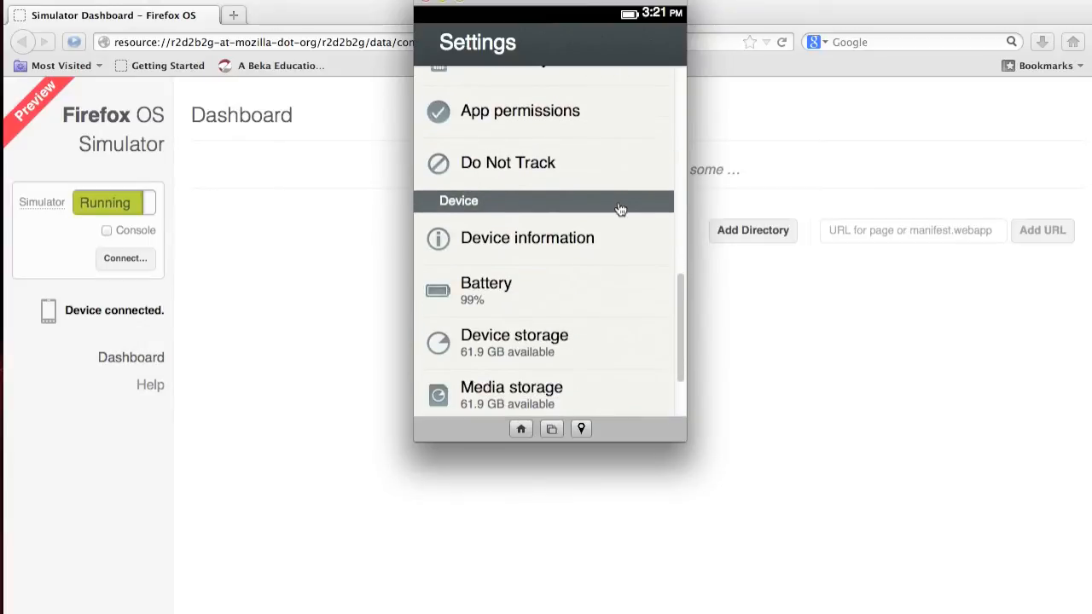
scroll(down, 3)
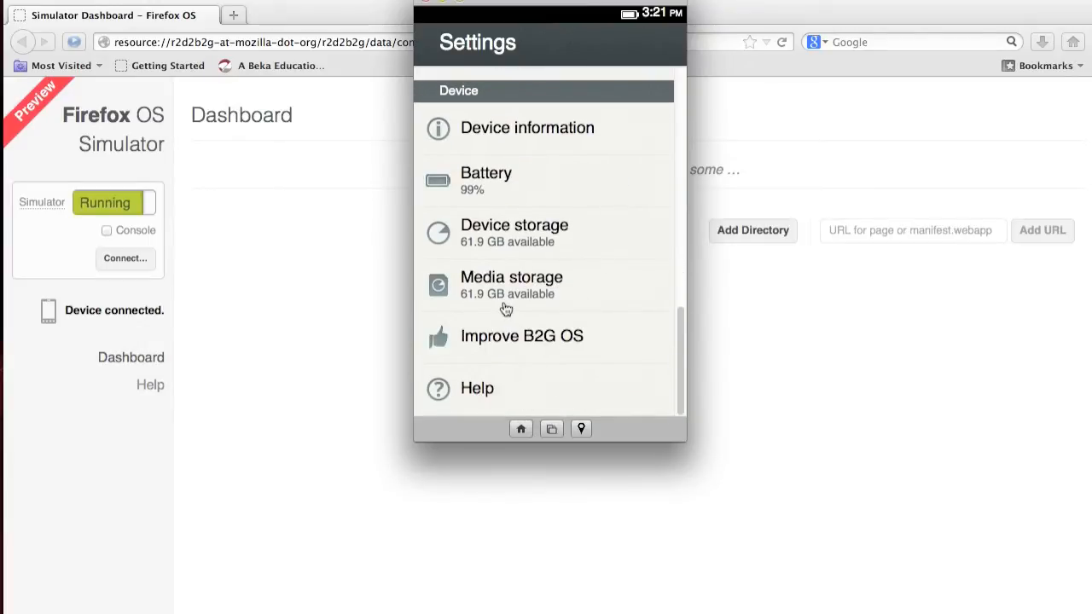
mouse_move(539, 263)
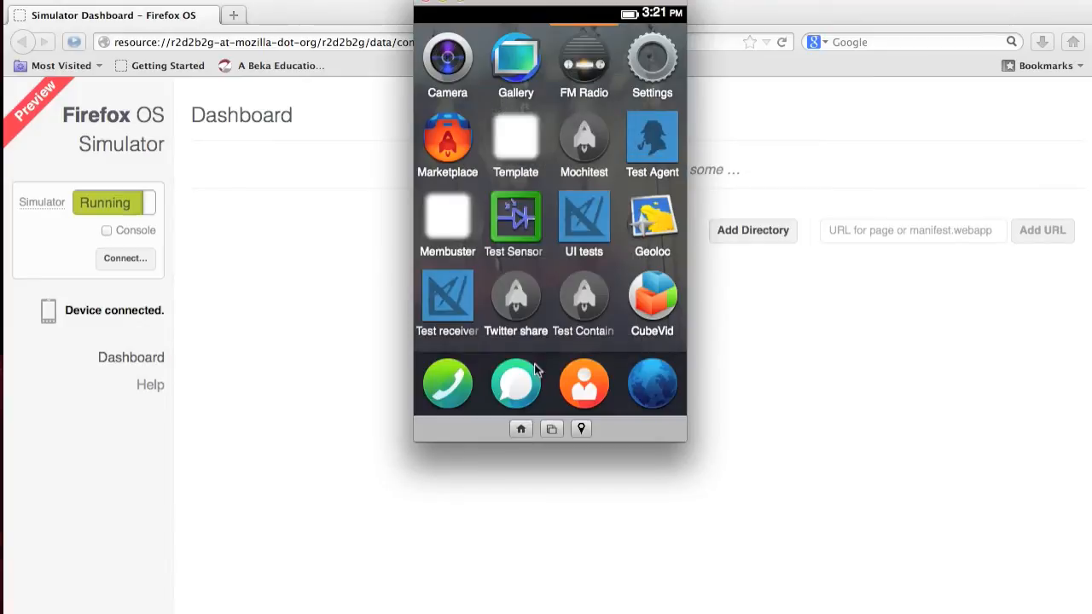
mouse_move(597, 247)
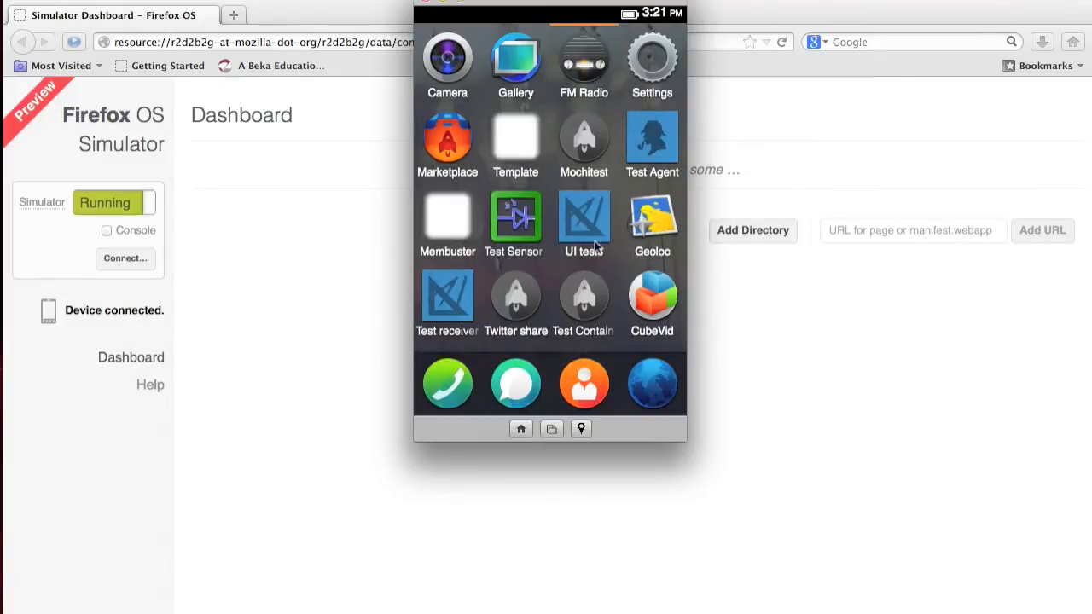
mouse_move(469, 129)
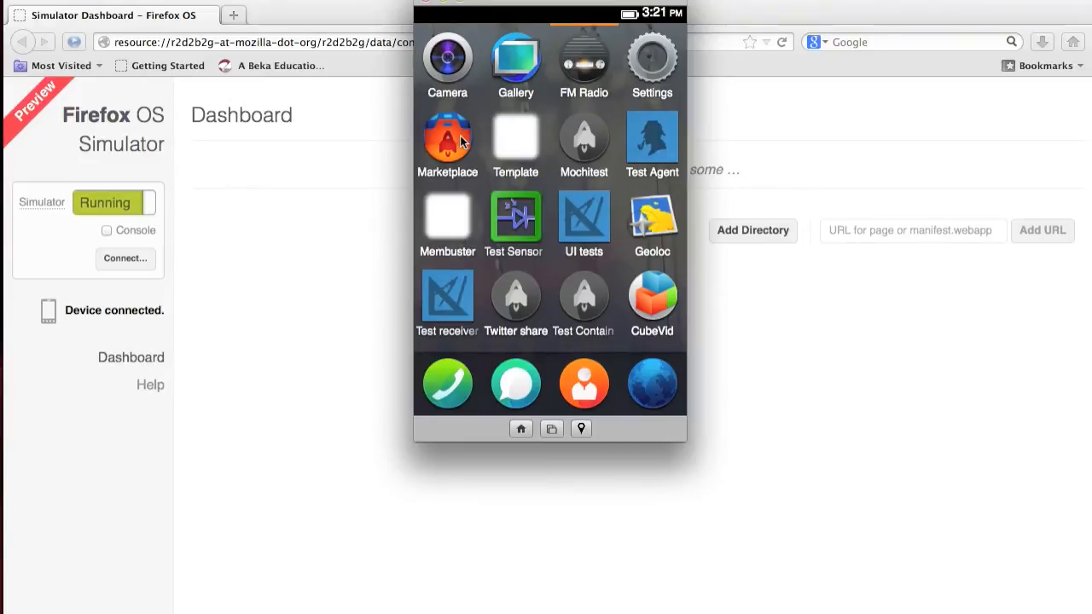
mouse_move(475, 145)
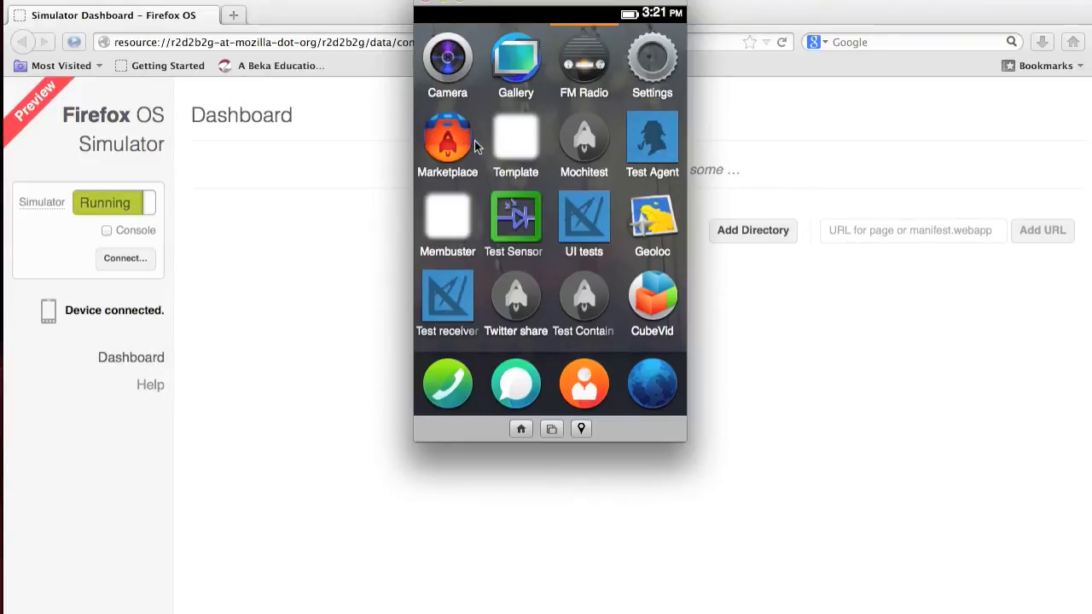
mouse_move(515, 147)
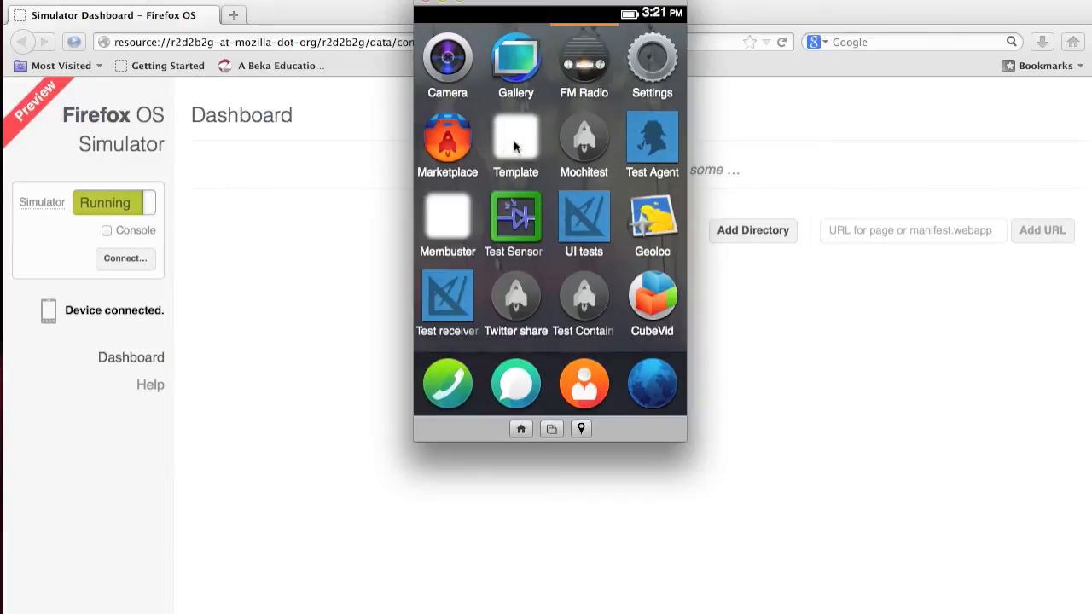
mouse_move(574, 184)
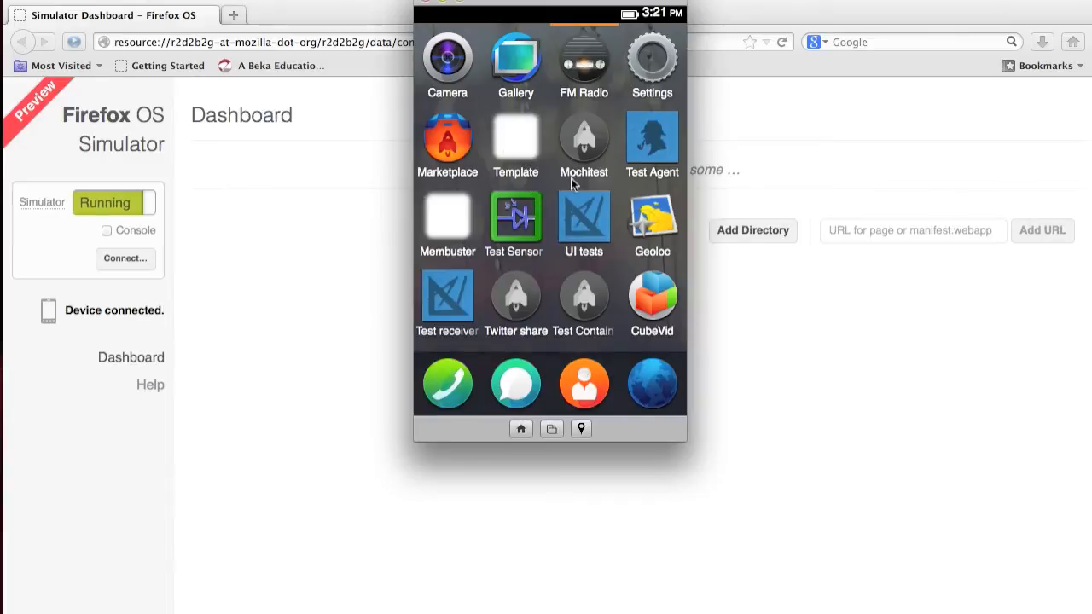
mouse_move(584, 260)
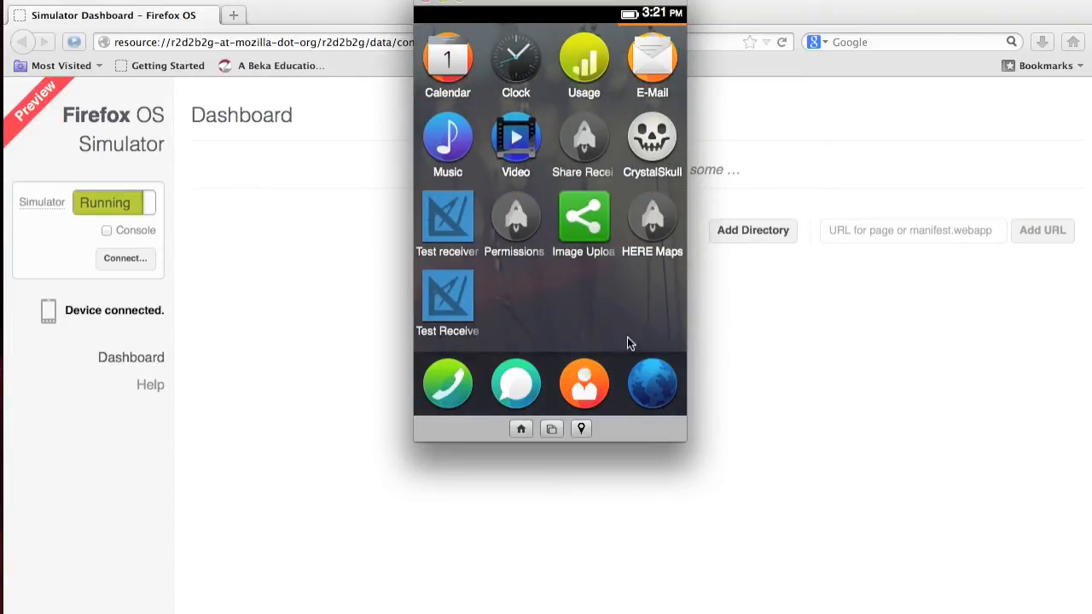
click(652, 384)
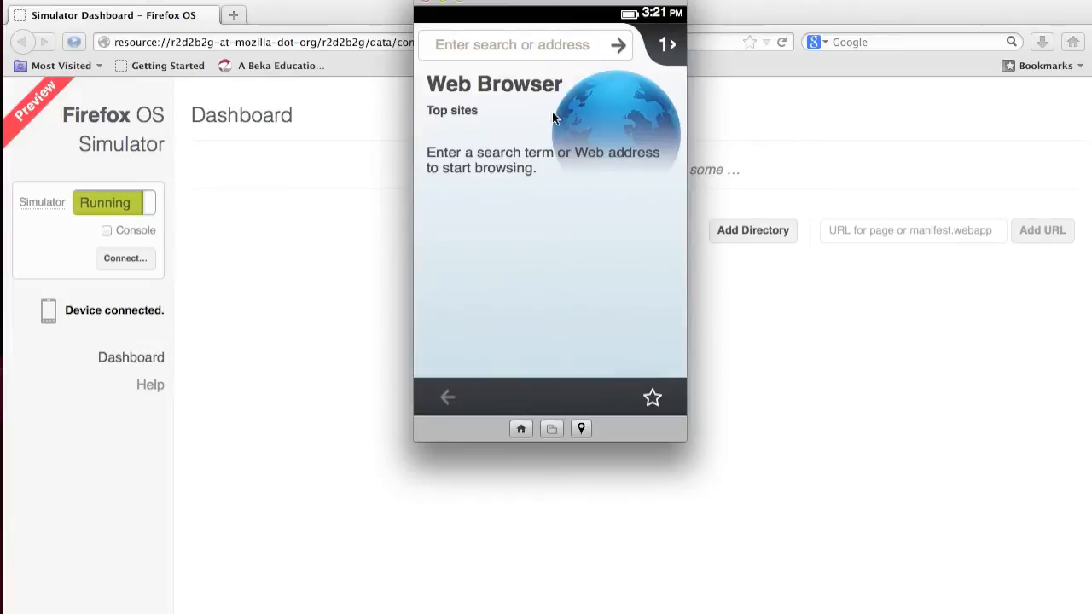
click(512, 45)
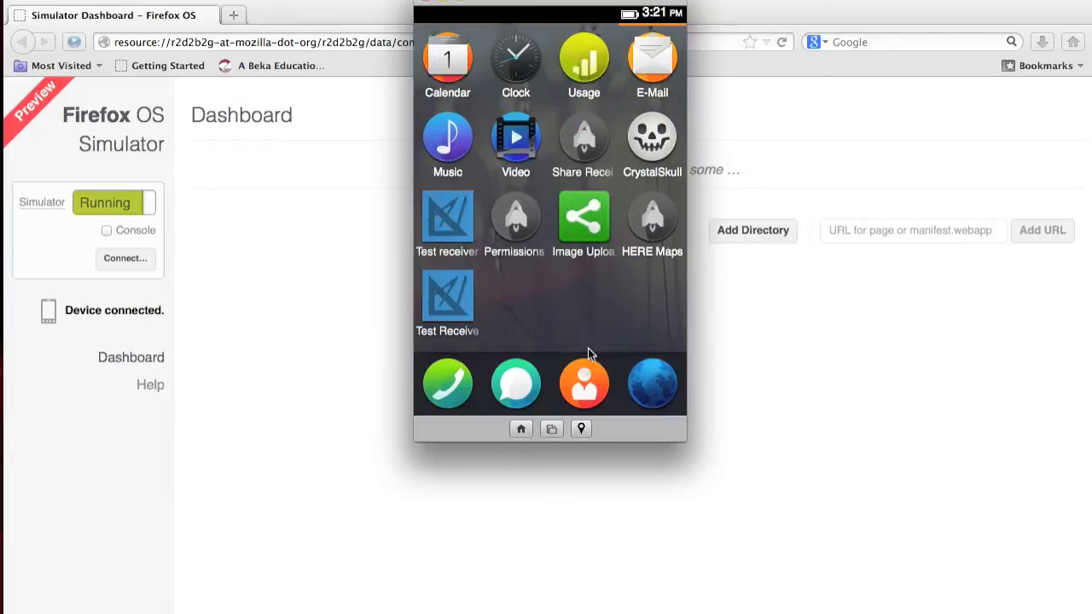
click(584, 382)
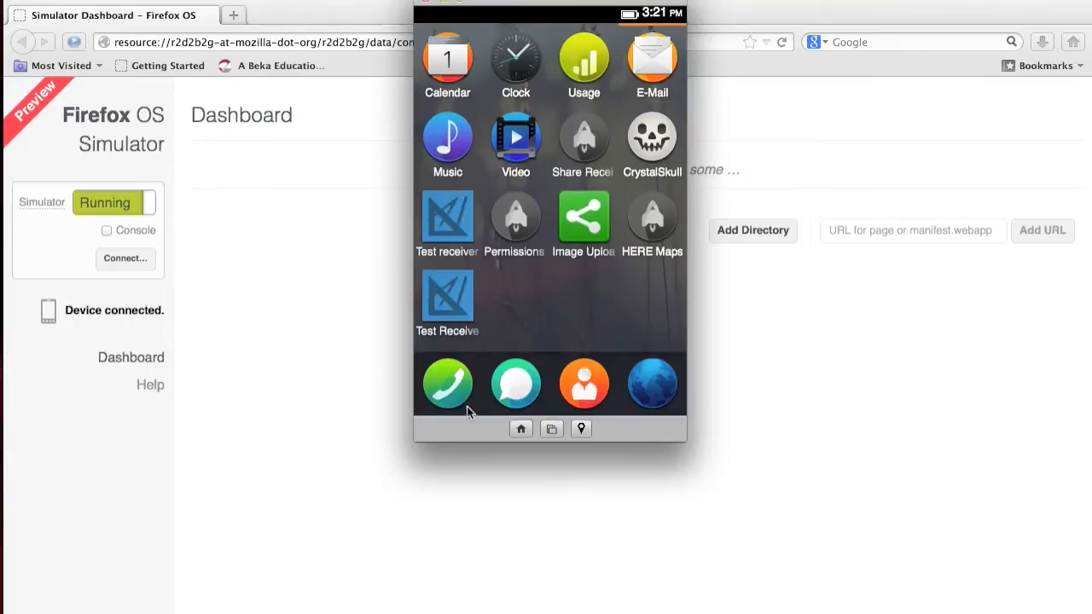
- Visit the dialer and the Messages thread list, then go back Home
click(447, 382)
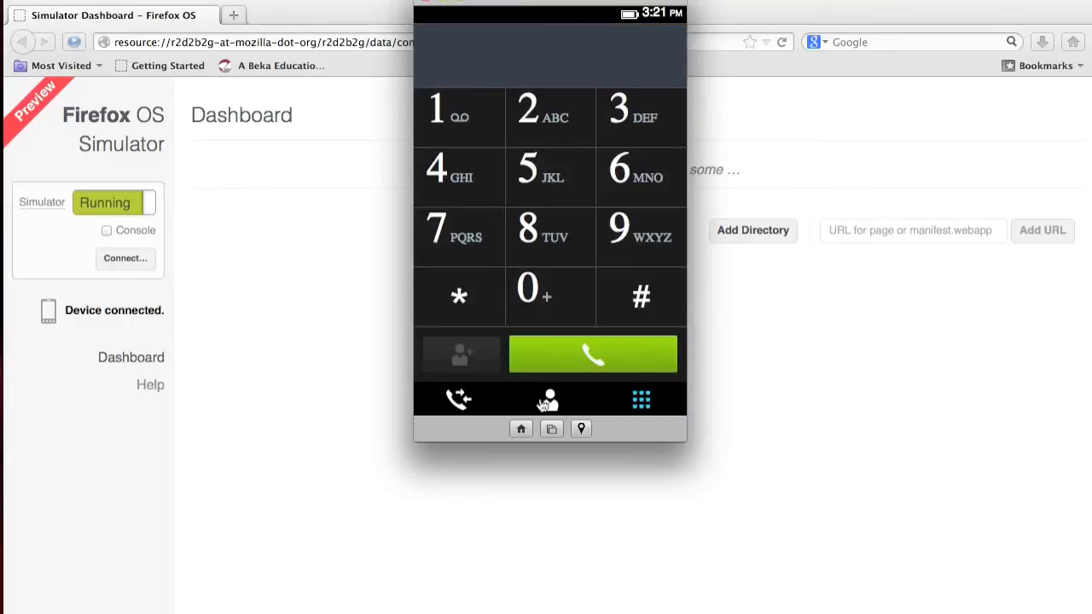
click(521, 428)
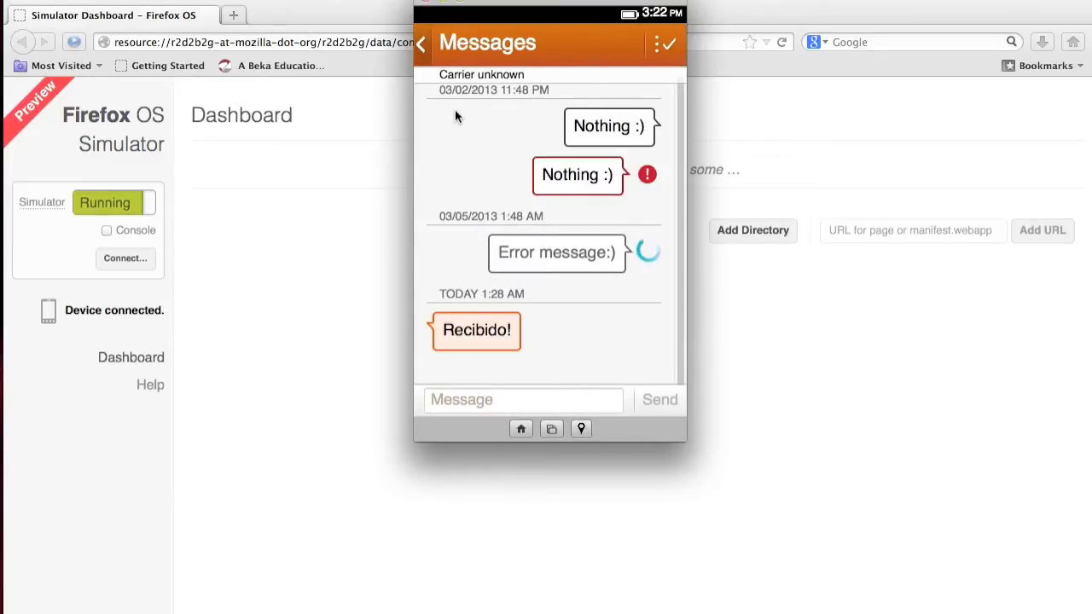
click(420, 45)
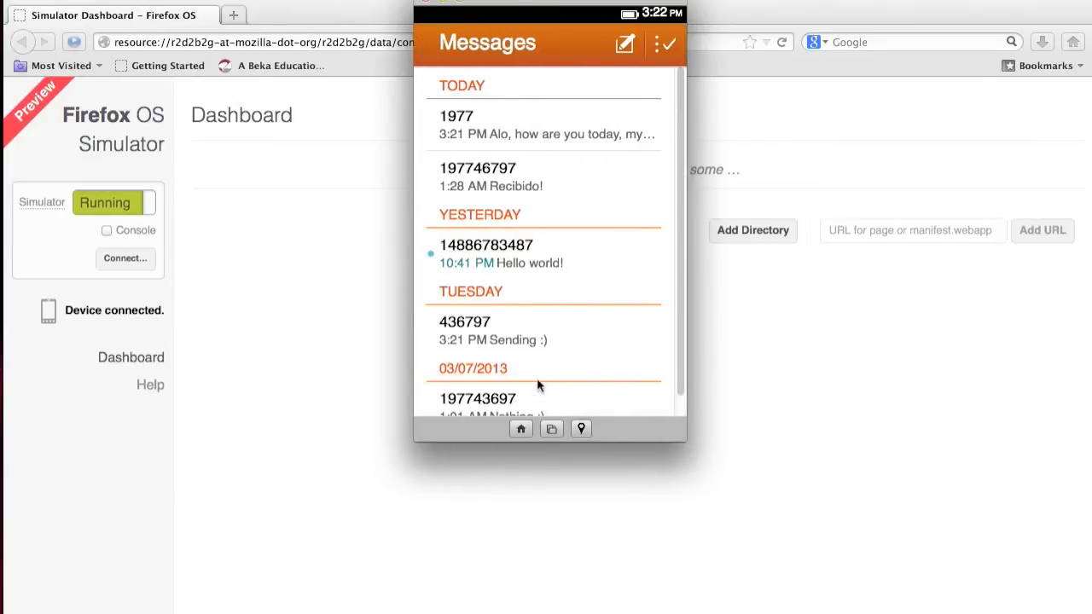
click(523, 428)
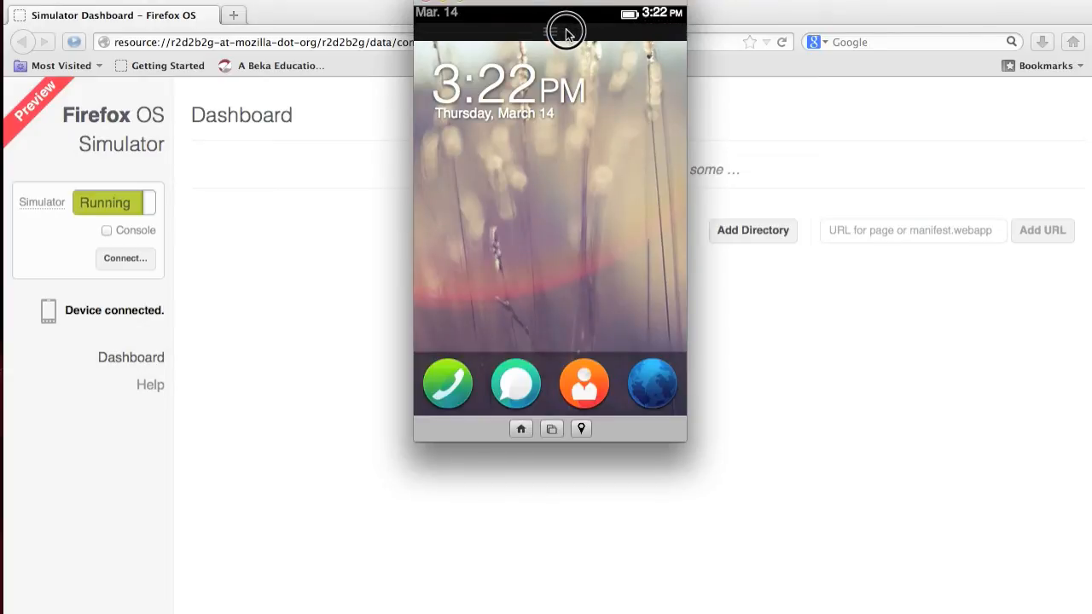
- Pull the notifications tray with quick settings down from the status bar
drag(566, 18, 566, 324)
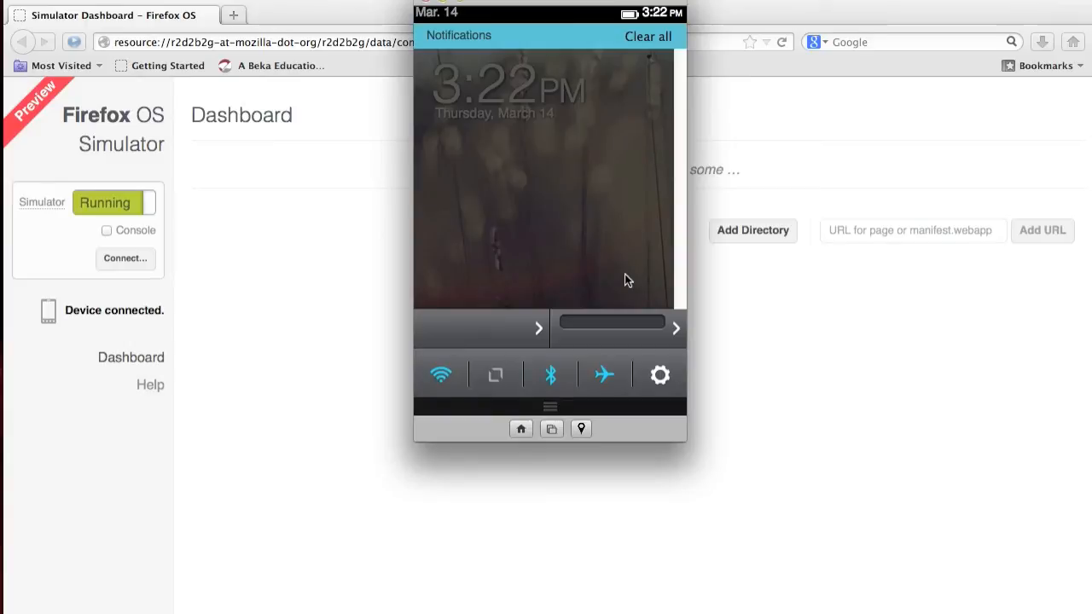
mouse_move(652, 362)
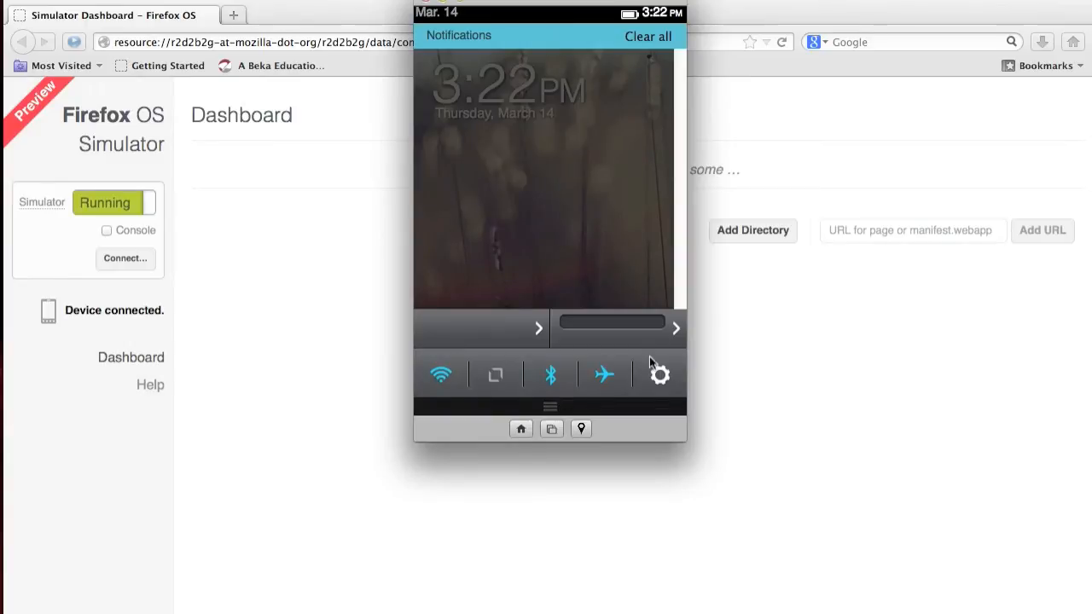
mouse_move(539, 409)
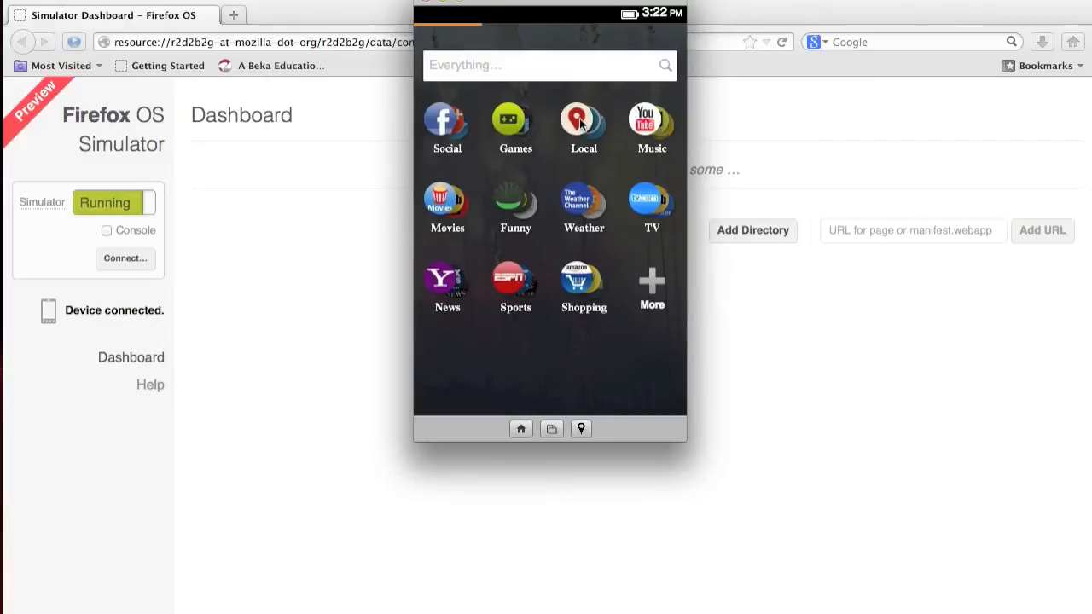
mouse_move(588, 204)
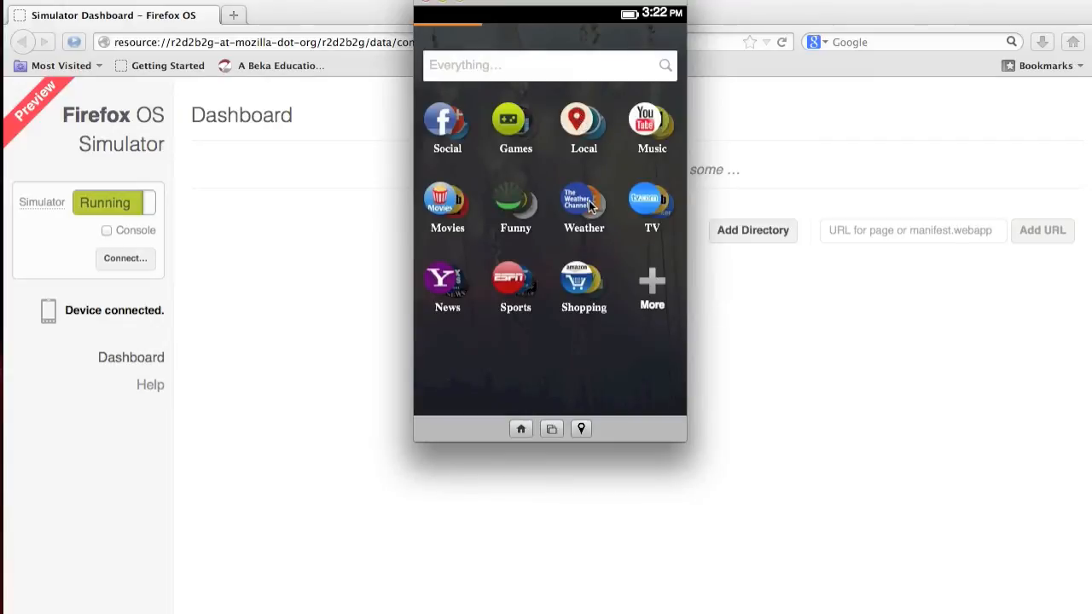
mouse_move(648, 140)
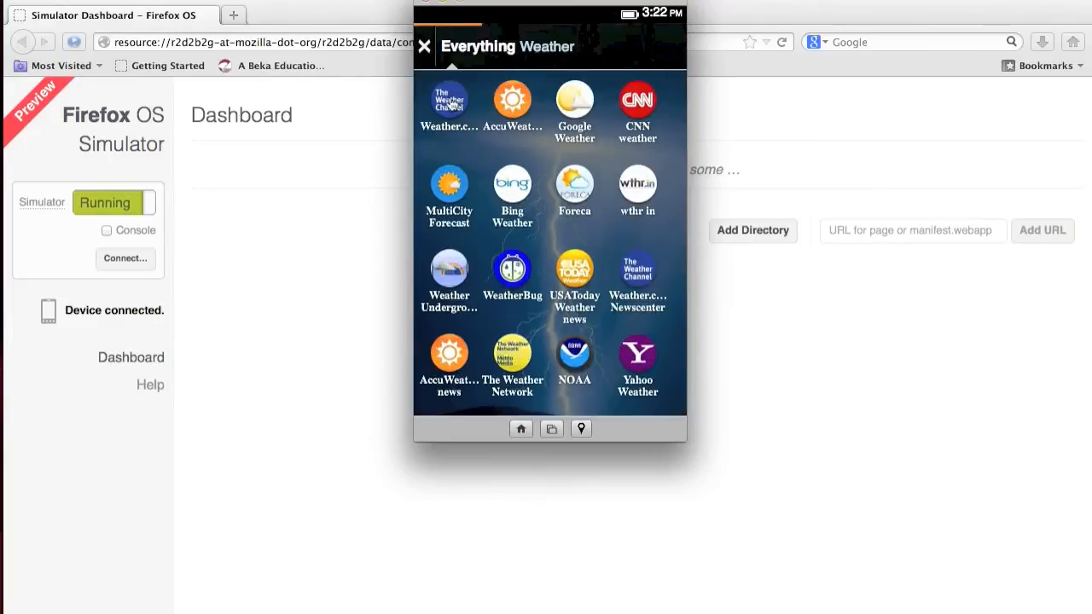
mouse_move(536, 307)
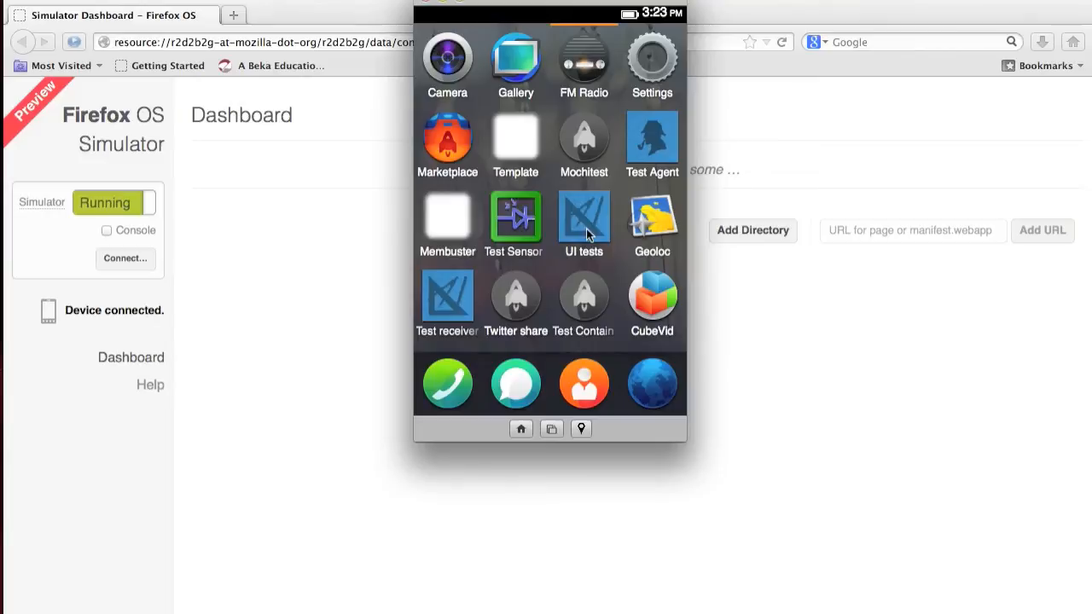
mouse_move(538, 243)
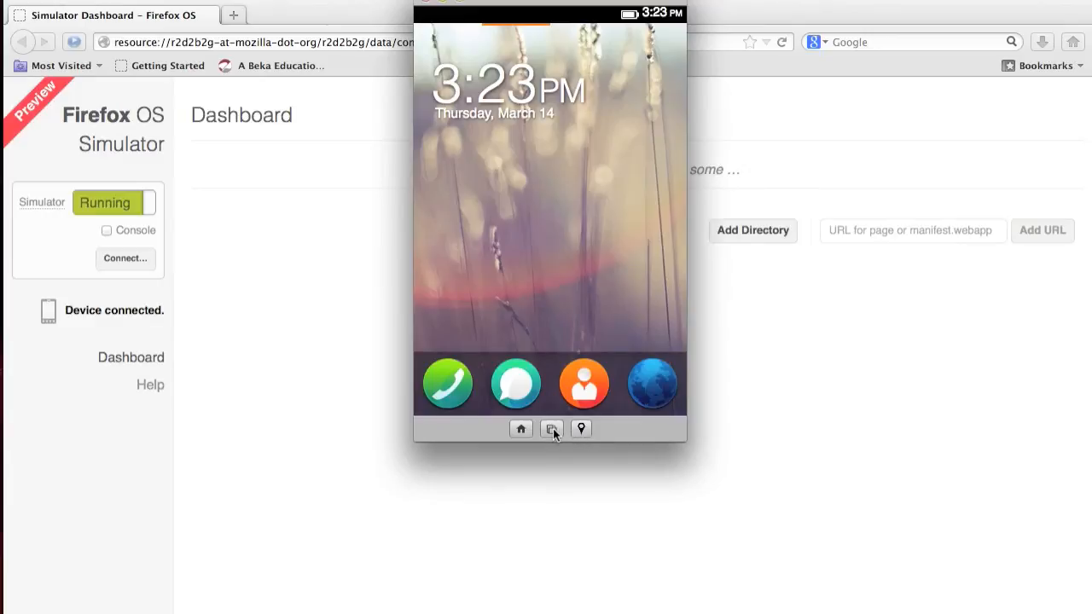
mouse_move(649, 468)
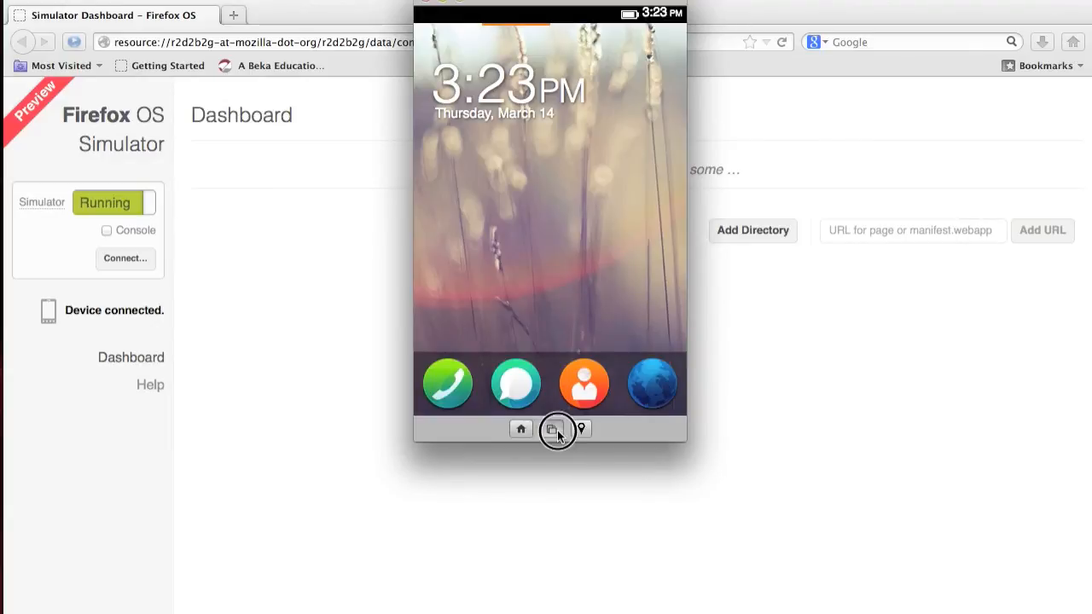
mouse_move(573, 300)
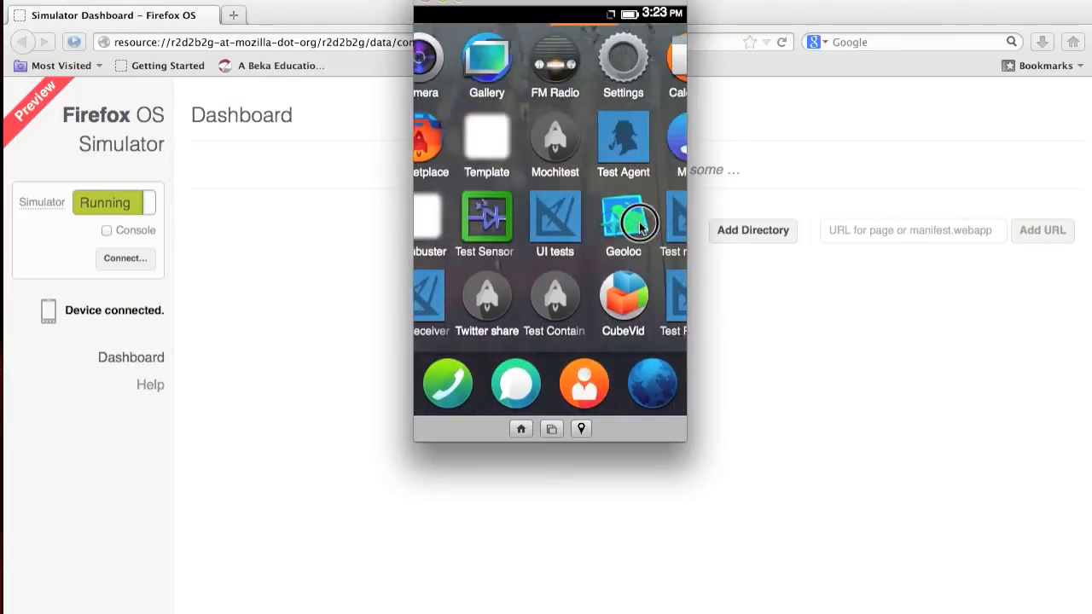
- Swipe horizontally to flip between the home screen's app pages
scroll(left, 3)
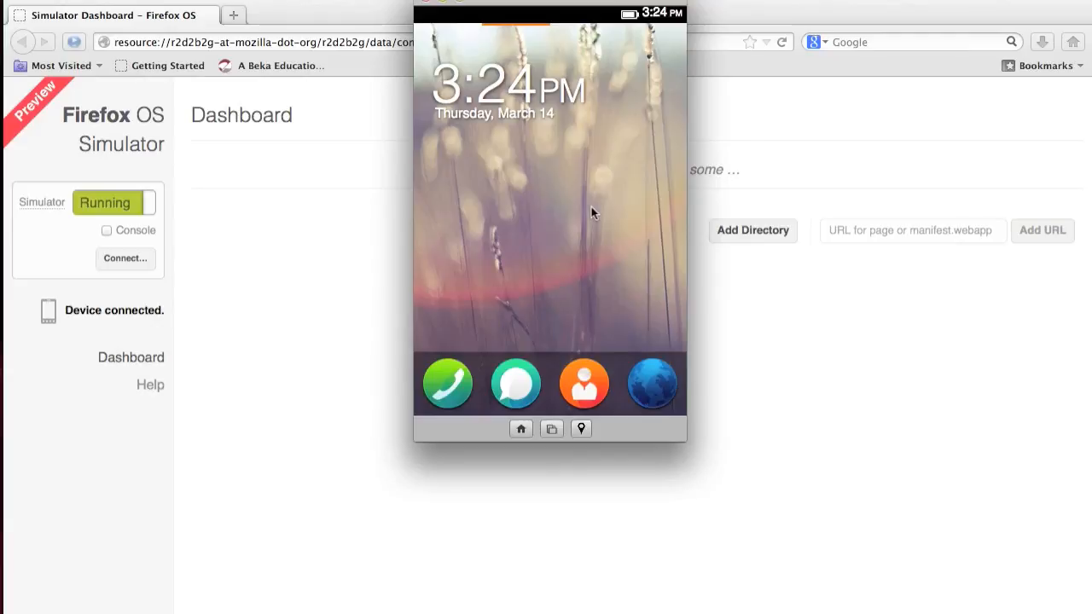
mouse_move(594, 242)
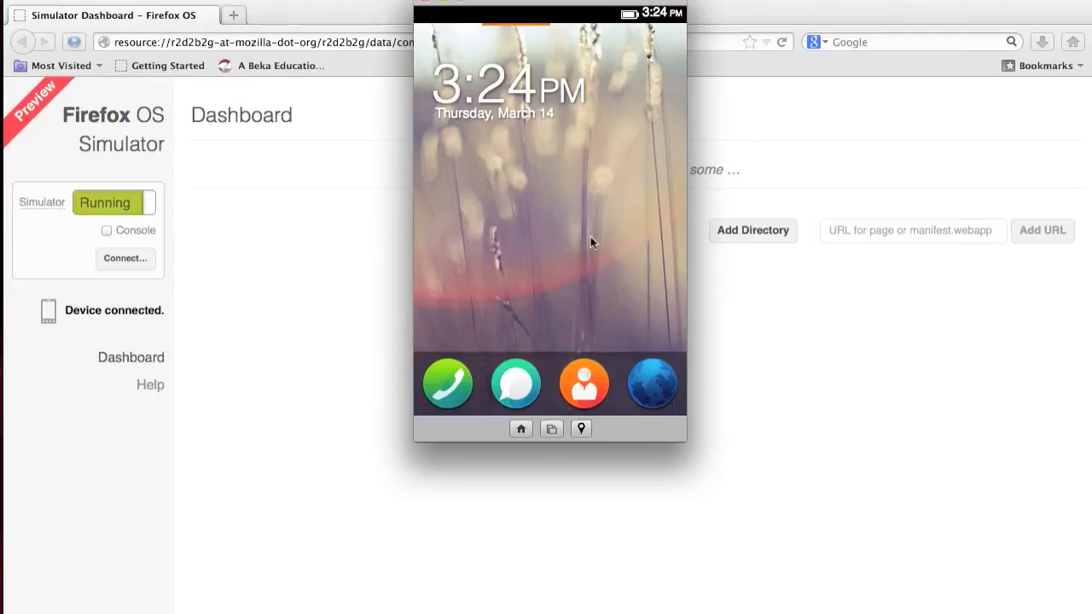